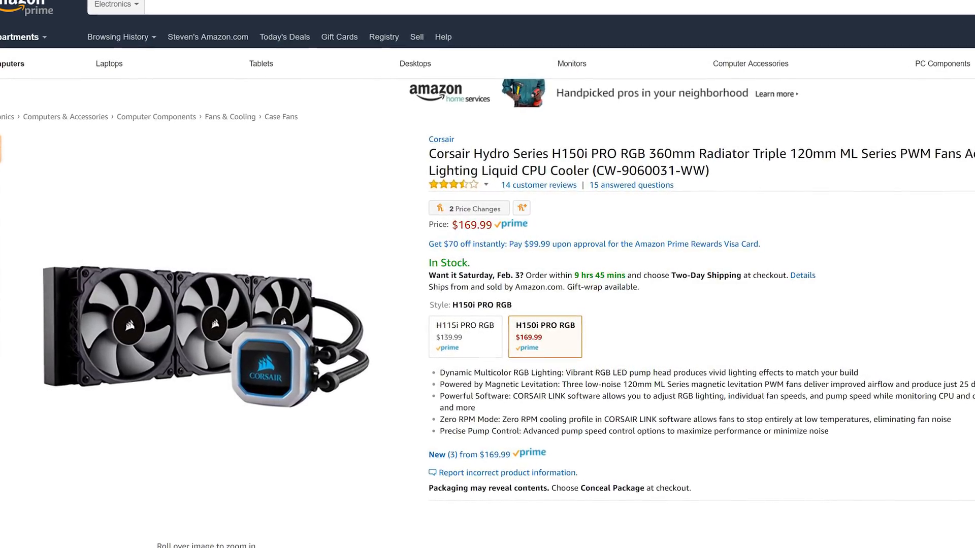
Step: Select the H115i PRO RGB style, showing $139.99 and temporarily out of stock
left_click(465, 336)
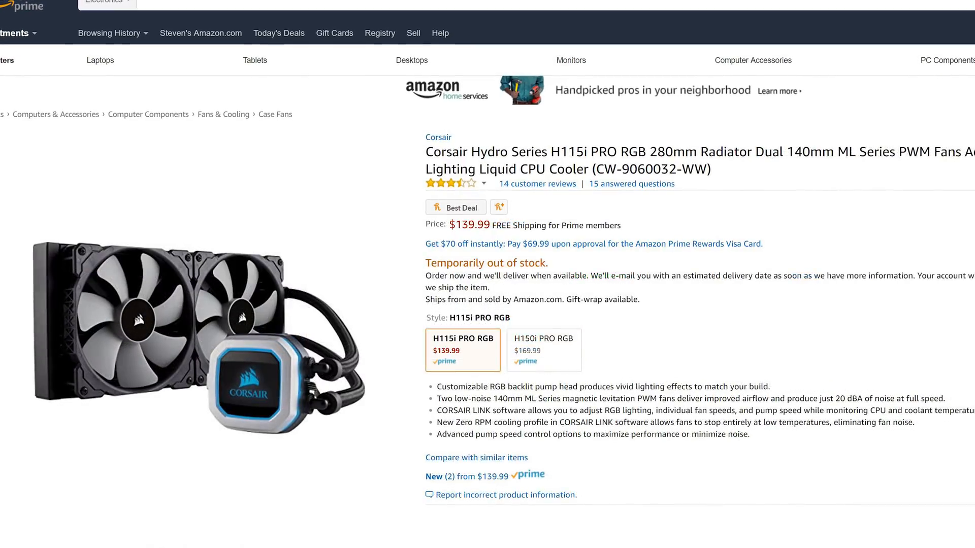